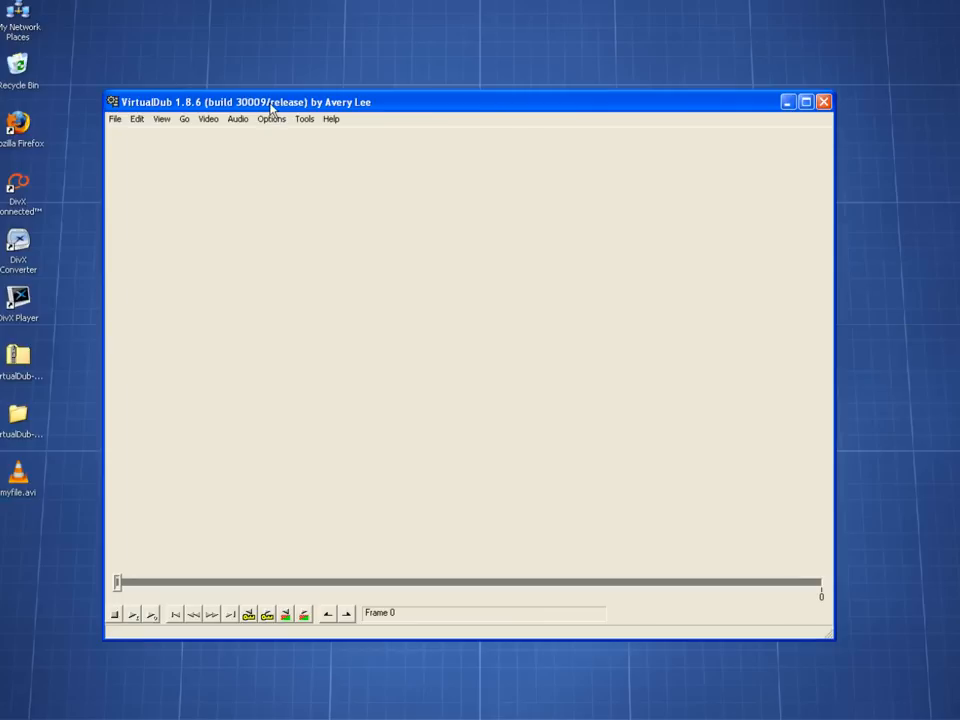
pyautogui.moveTo(256, 100)
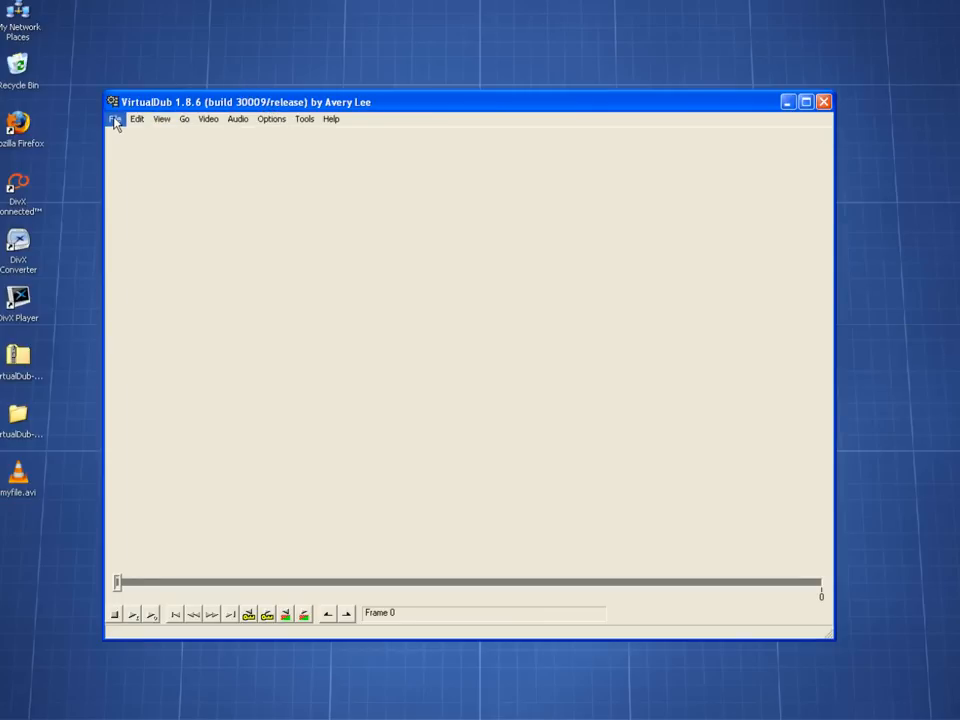
# Load myfile.avi from the Desktop via File > Open video file.
pyautogui.click(116, 120)
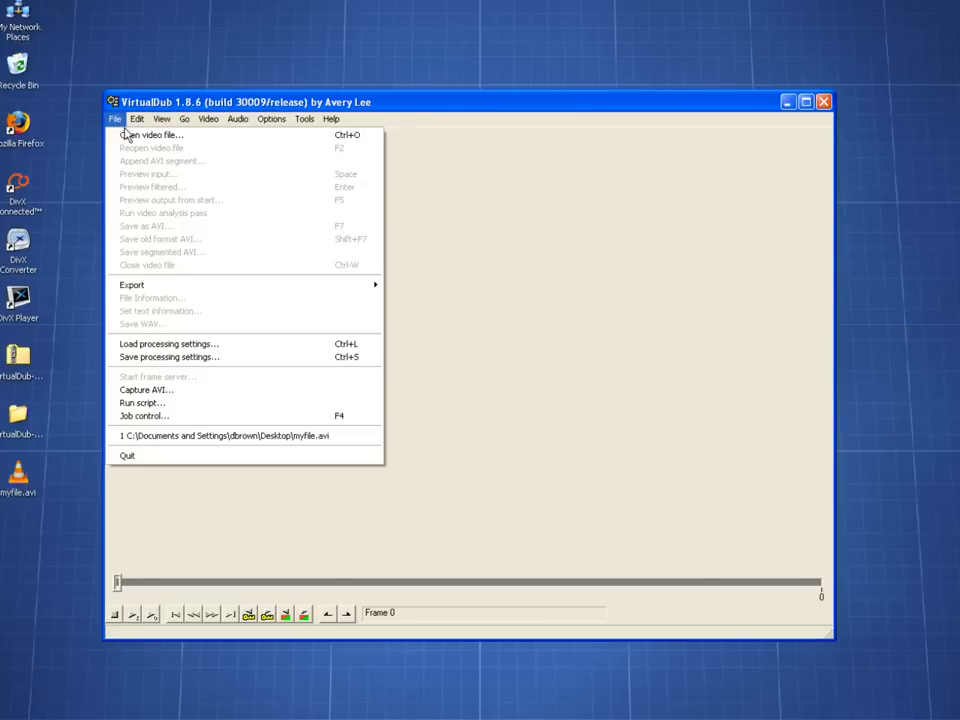
pyautogui.click(152, 136)
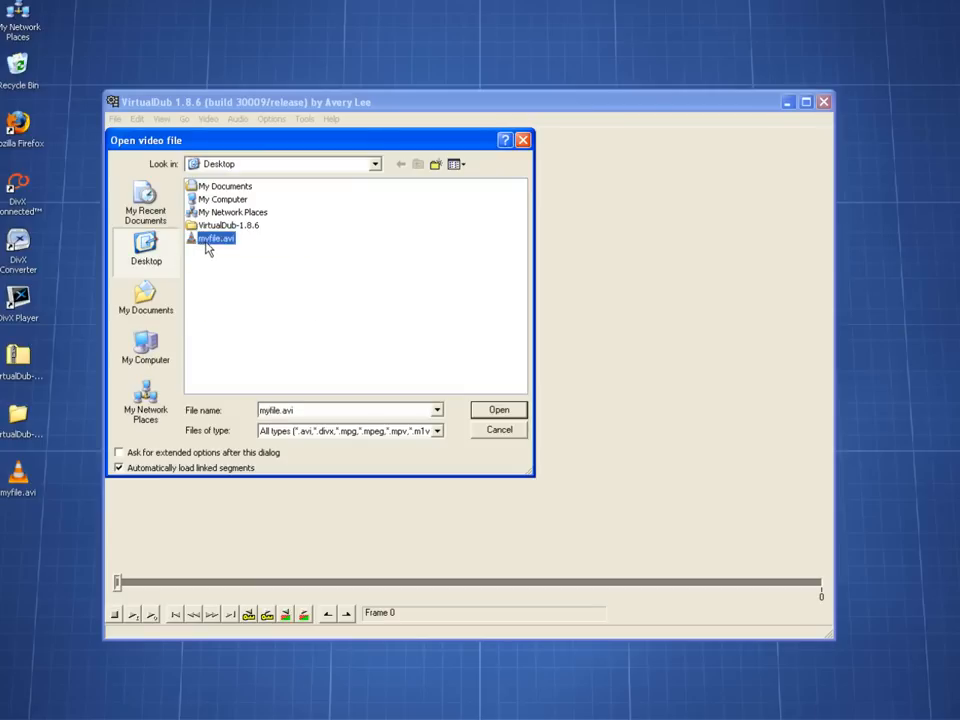
pyautogui.click(498, 408)
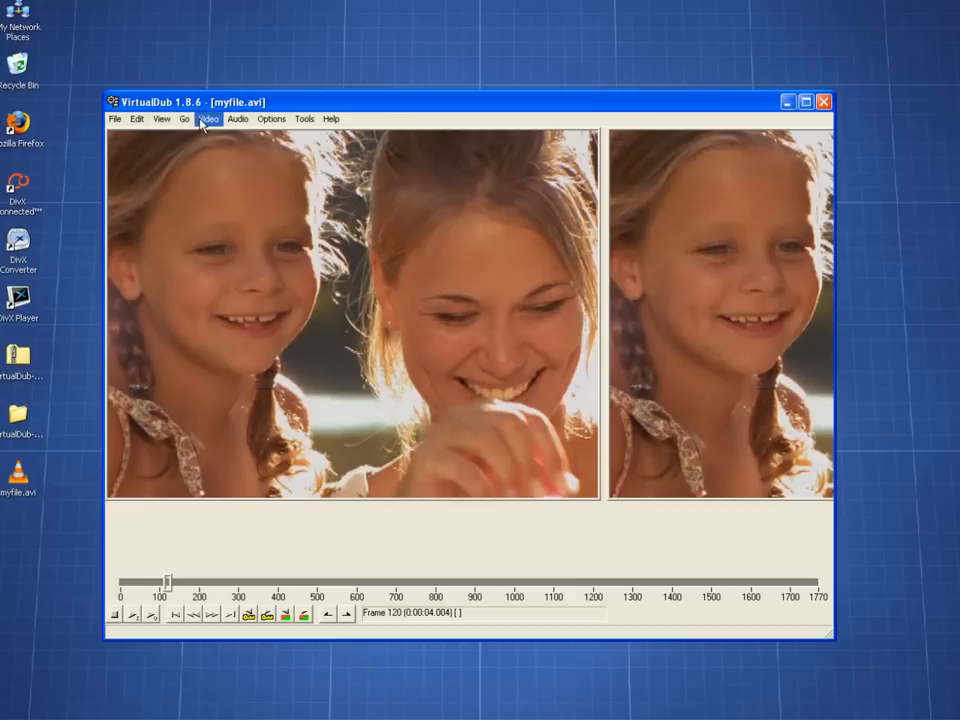
# In Video > Compression, pick the DivX 6.8.4 Codec (2 Logical CPUs) as compressor.
pyautogui.click(208, 120)
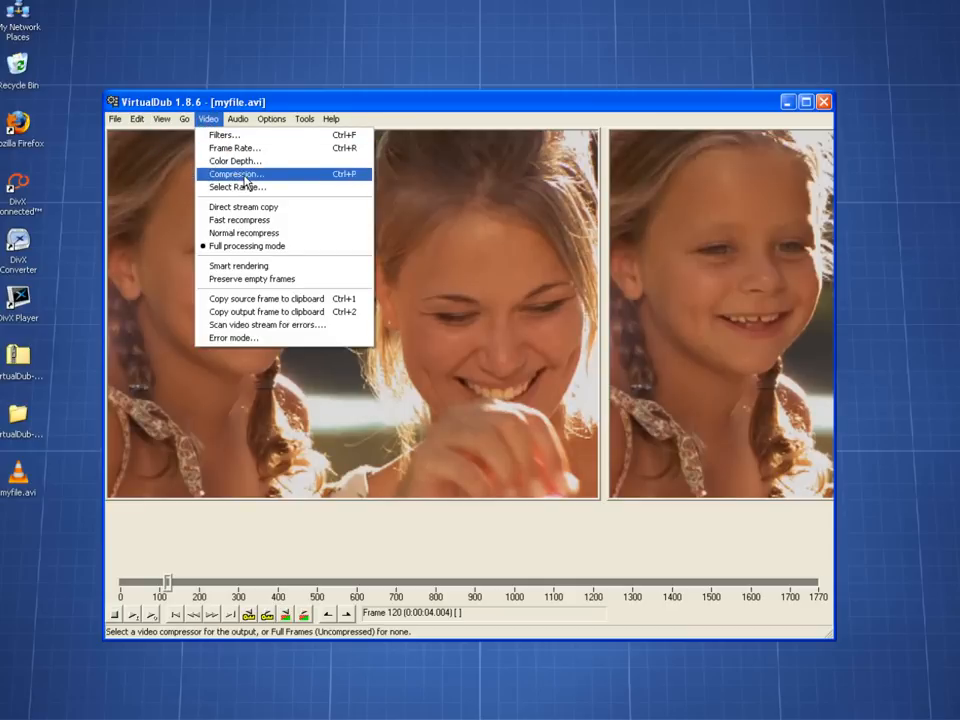
pyautogui.click(236, 174)
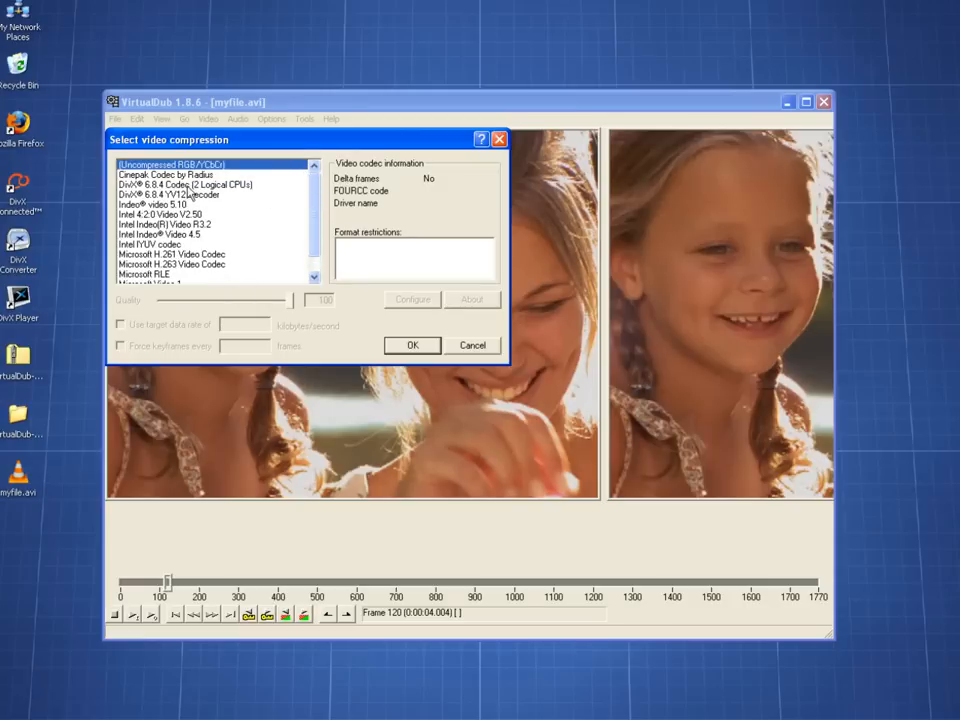
pyautogui.click(190, 184)
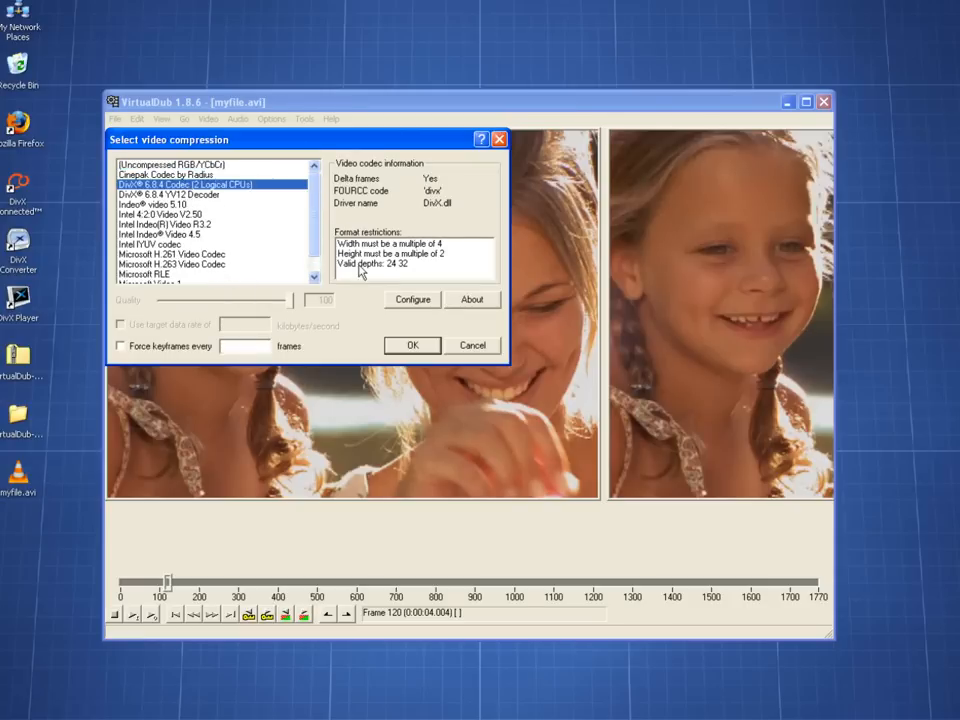
# In the DivX codec properties, enable encoder presets and raise the slider to level 7.
pyautogui.click(412, 300)
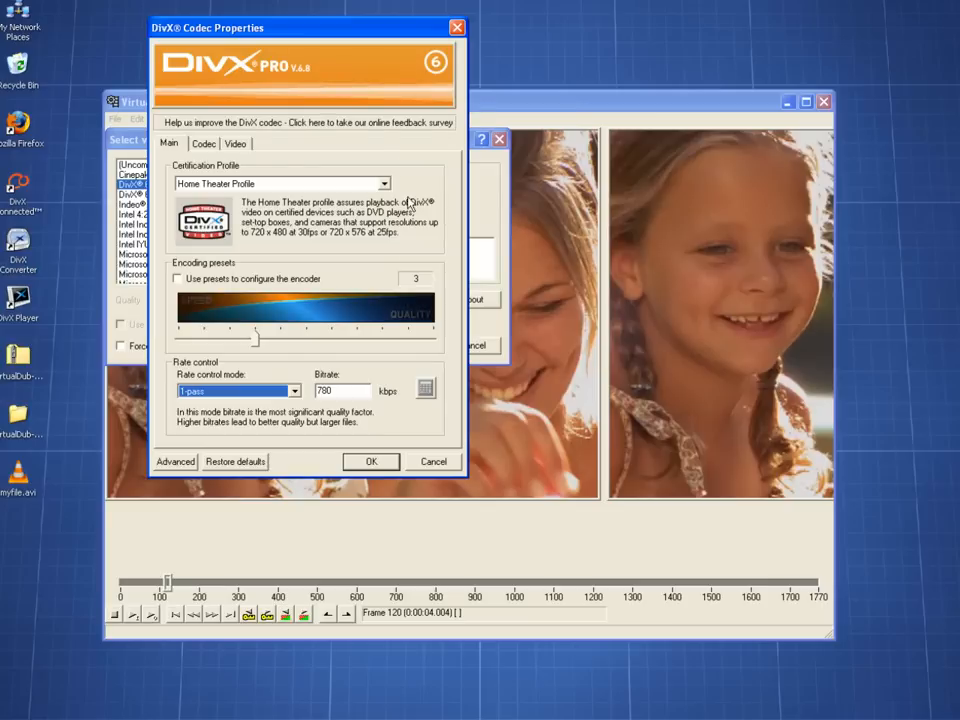
pyautogui.moveTo(304, 28); pyautogui.dragTo(444, 88)
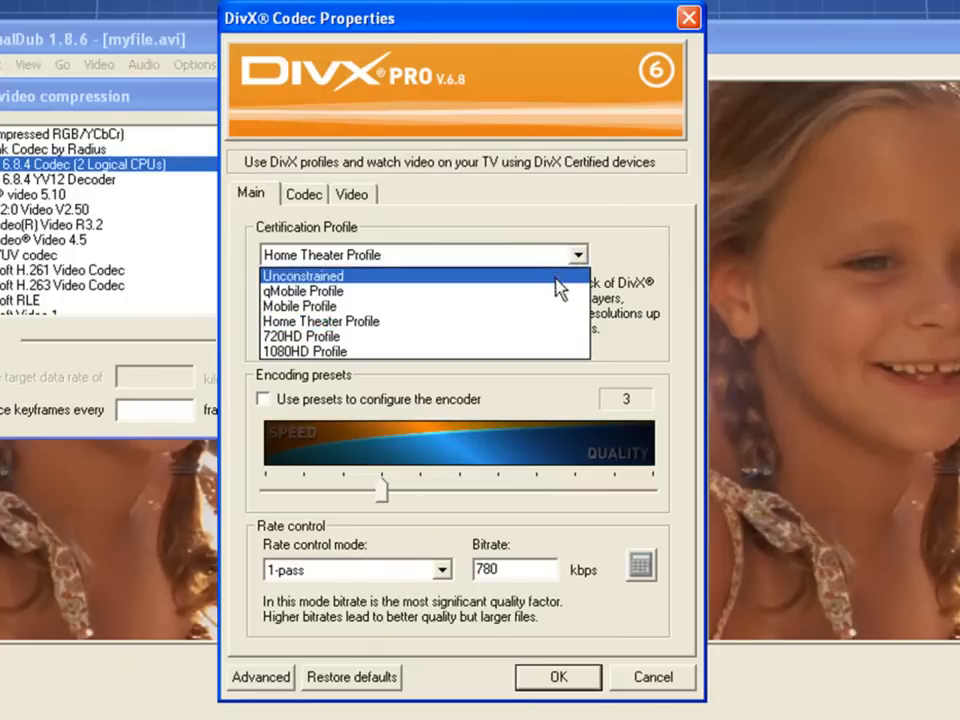
pyautogui.moveTo(540, 288)
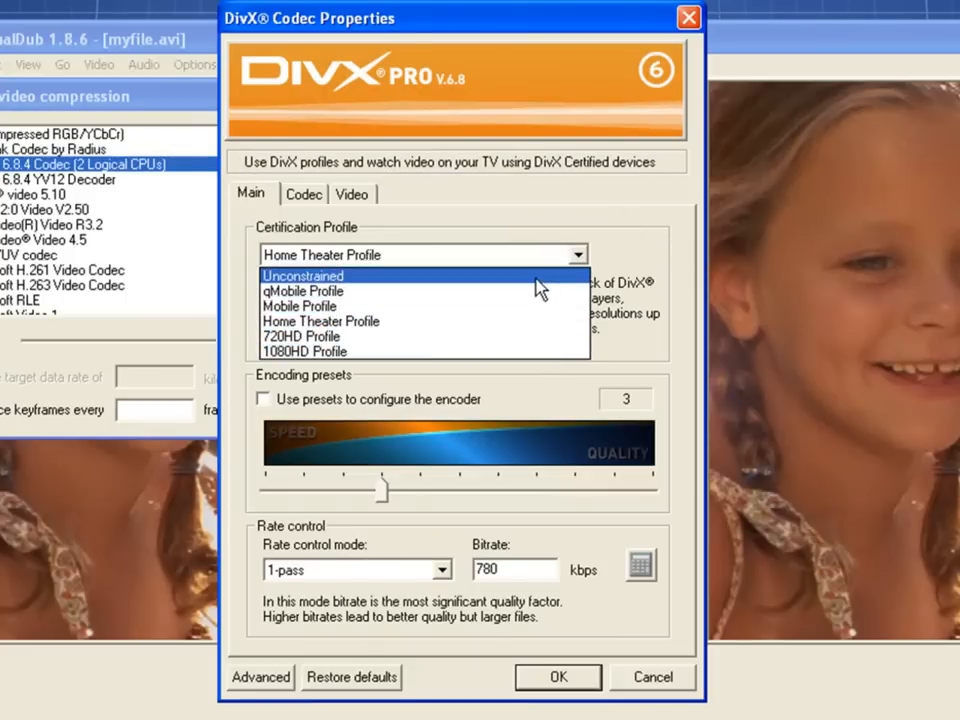
pyautogui.moveTo(532, 320)
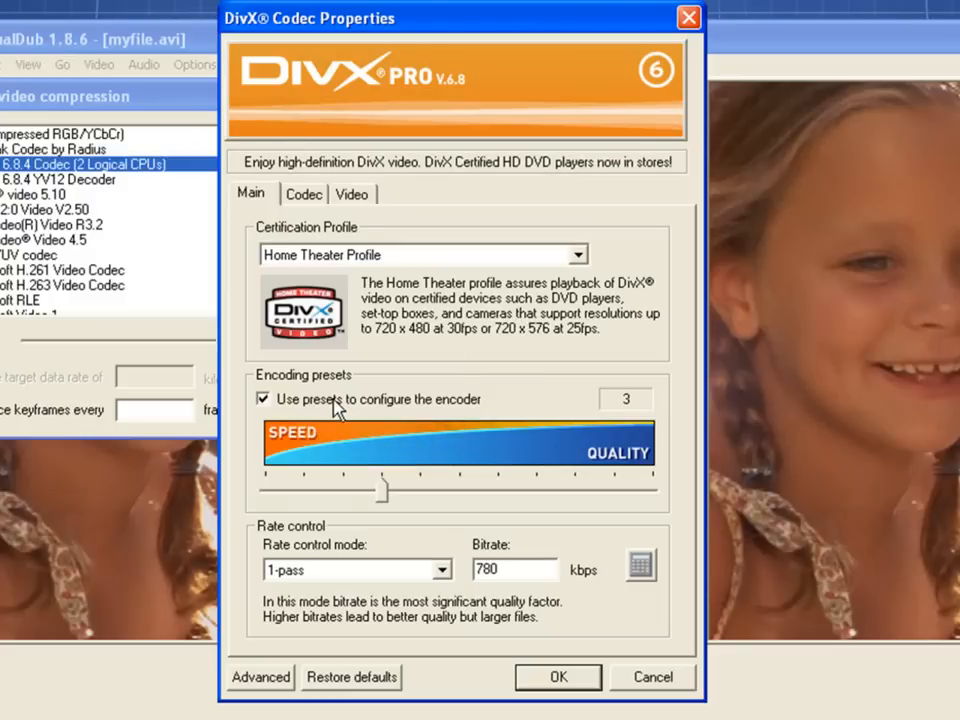
pyautogui.moveTo(380, 490); pyautogui.dragTo(524, 490)
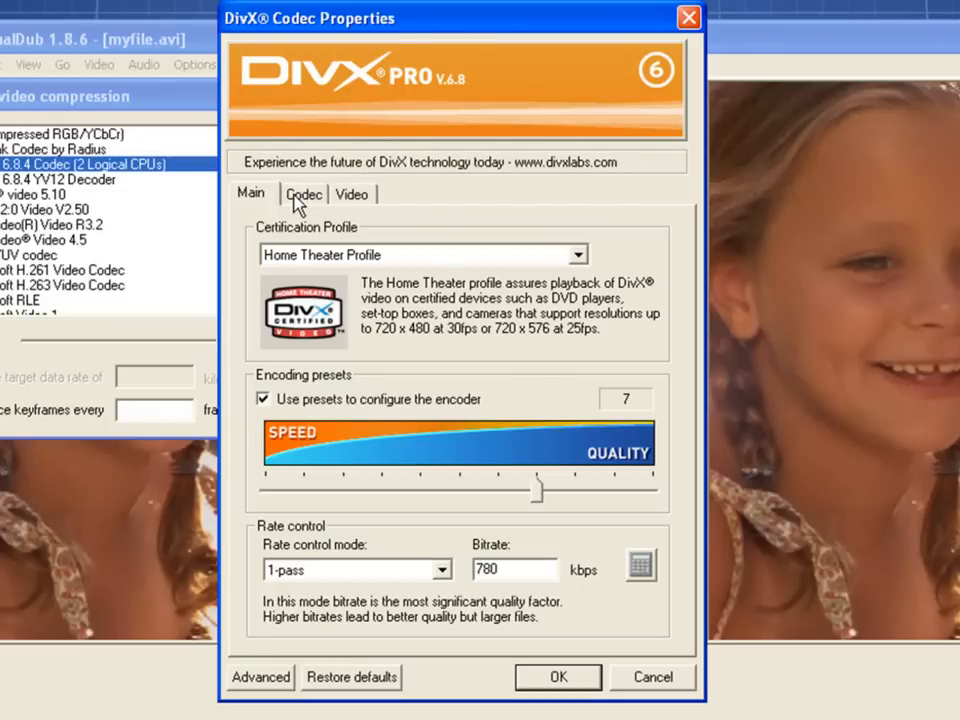
pyautogui.click(304, 192)
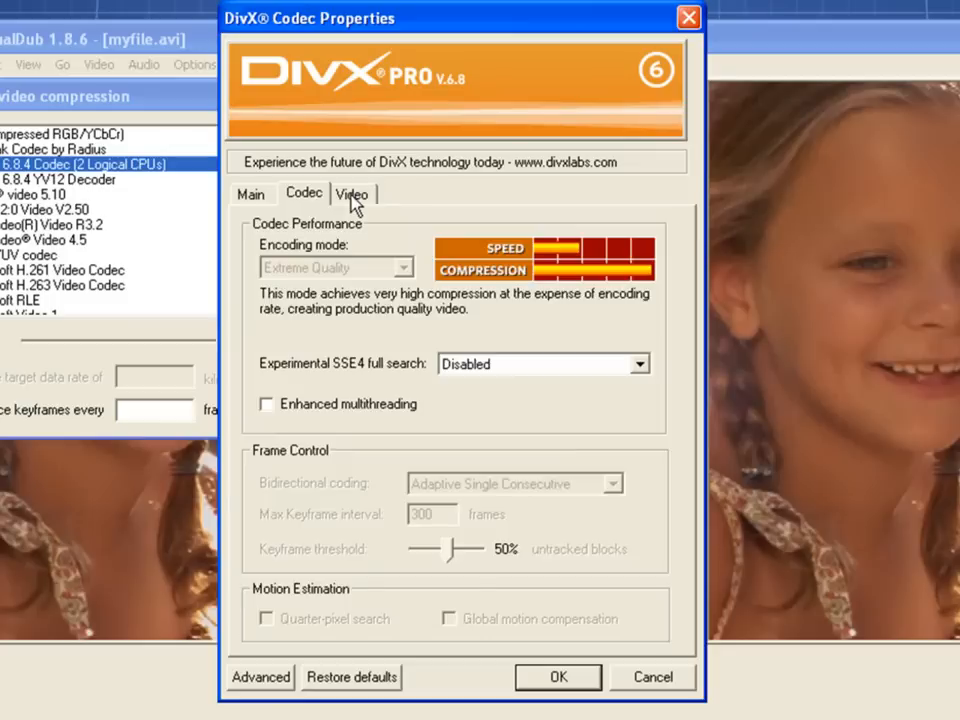
pyautogui.click(352, 192)
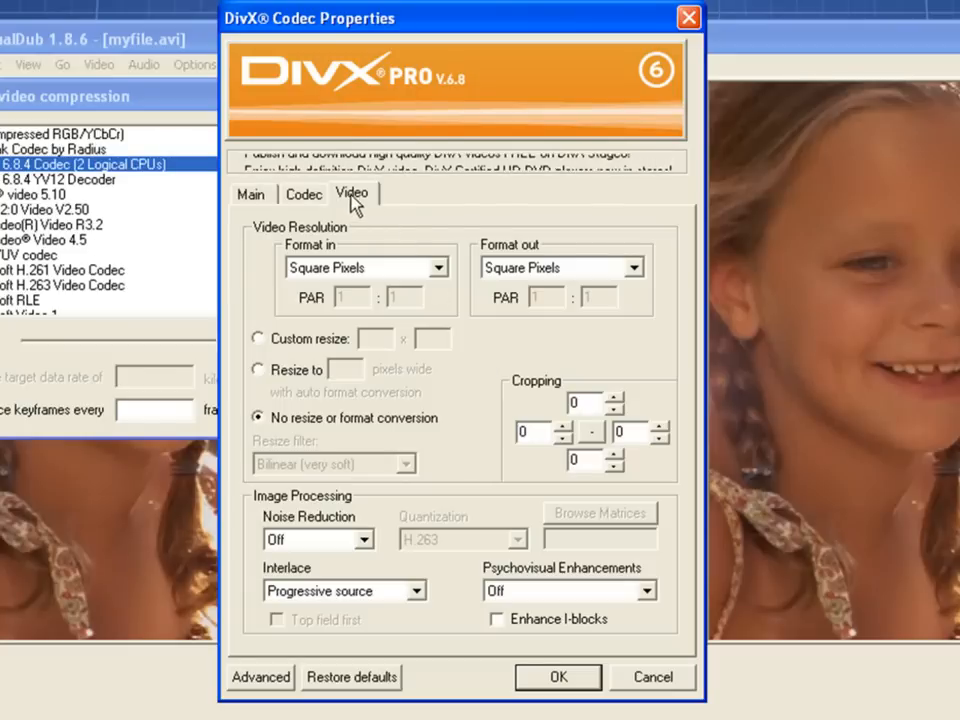
pyautogui.click(252, 192)
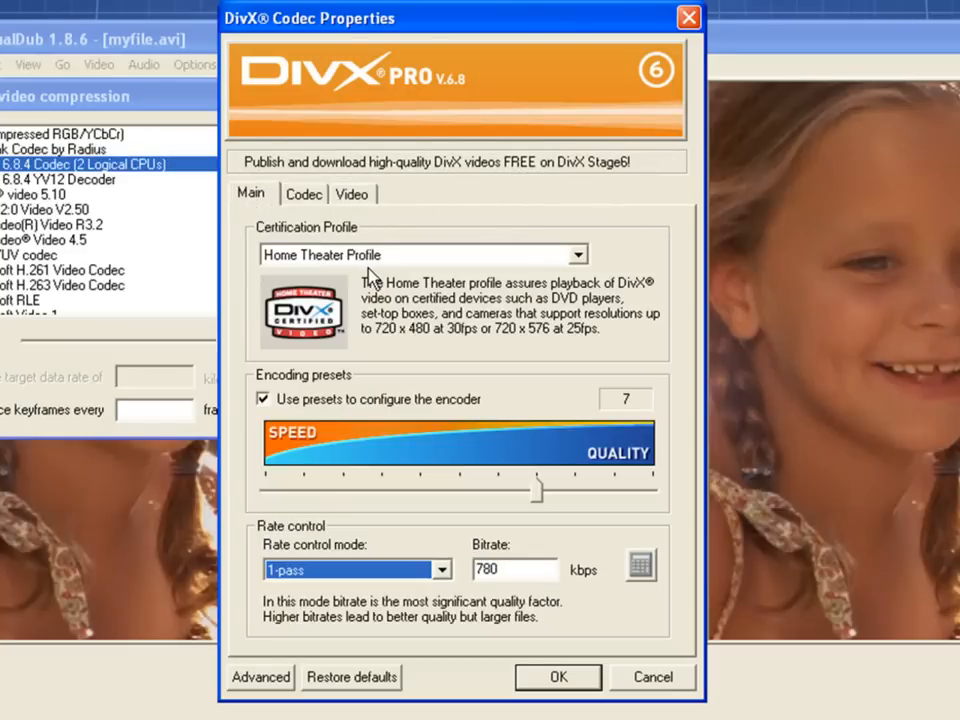
# Choose the 720HD certification profile at 3000 kbps and confirm DivX as the compressor.
pyautogui.click(576, 256)
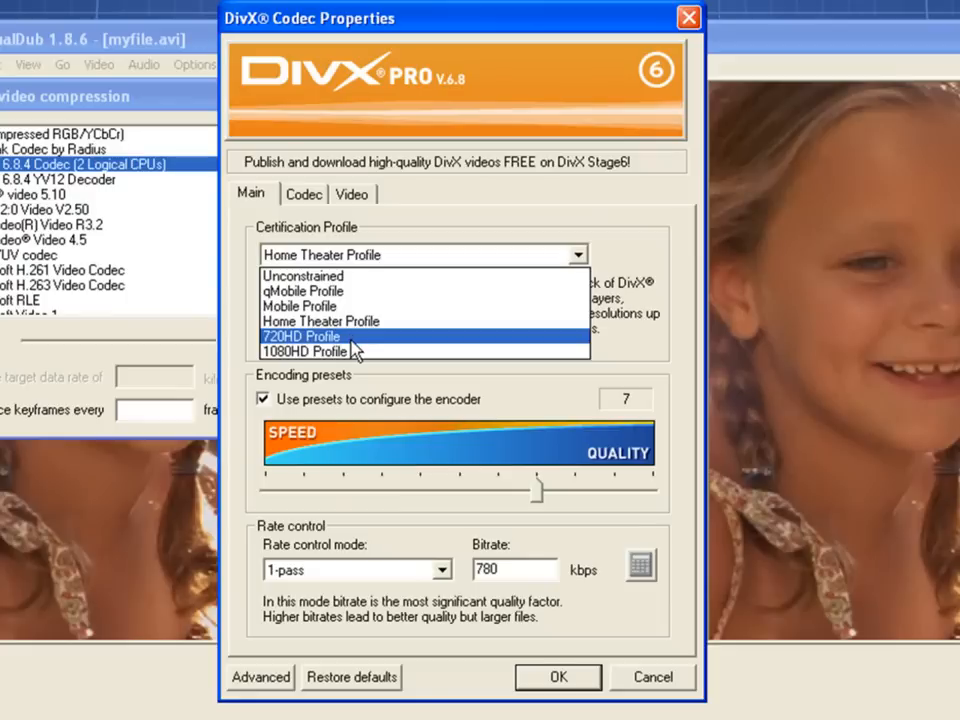
pyautogui.click(302, 336)
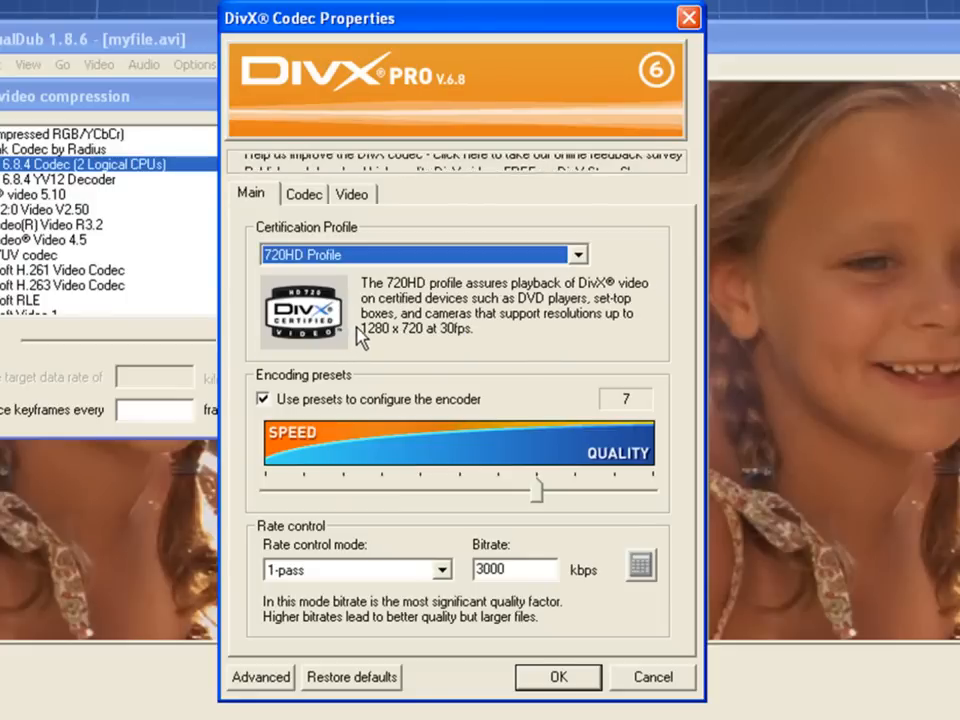
pyautogui.click(558, 676)
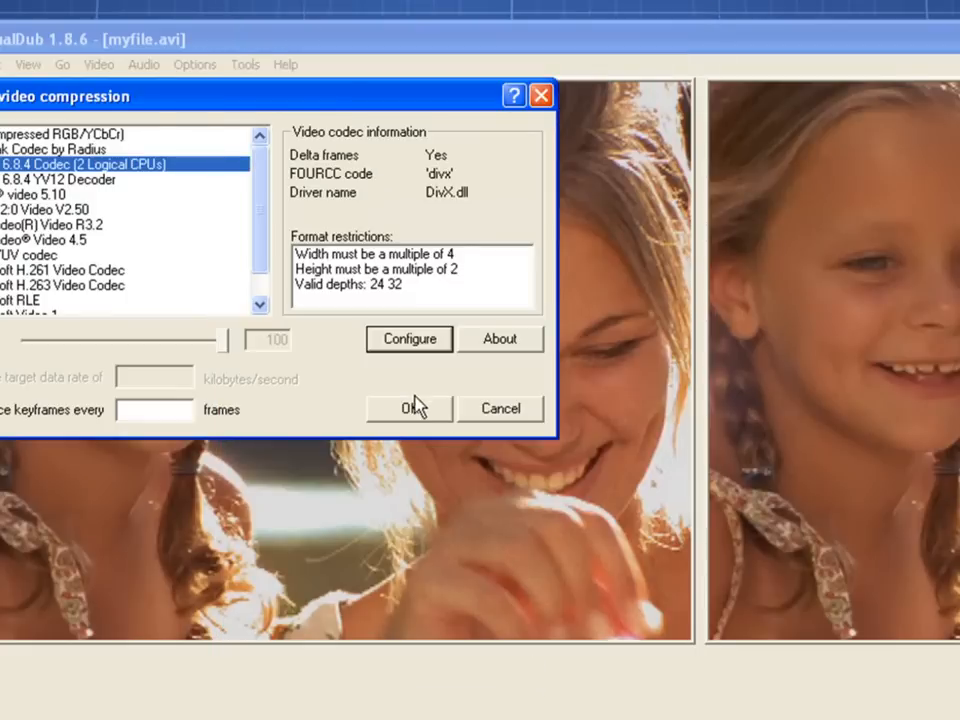
pyautogui.click(408, 408)
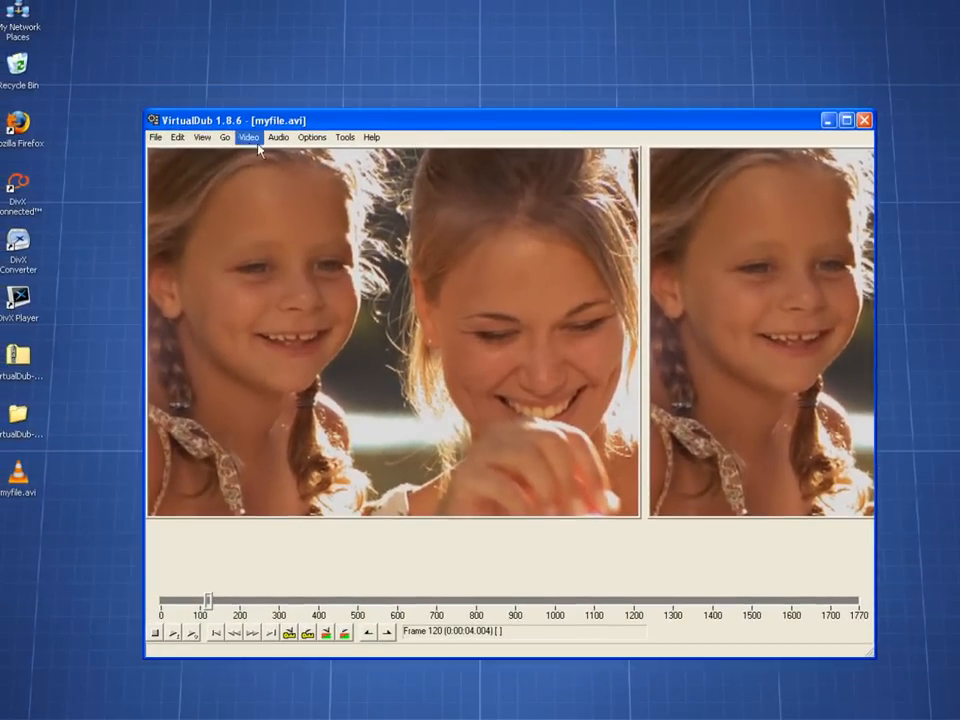
# Save the video as a new AVI named 'my div file' on the Desktop.
pyautogui.click(156, 136)
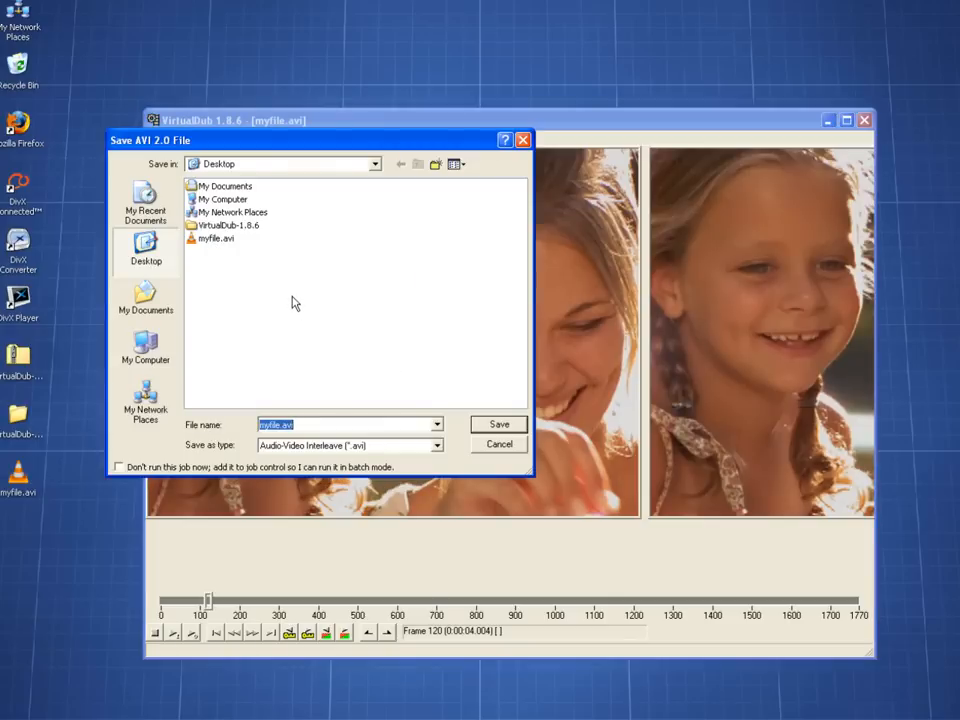
pyautogui.write('my div file')
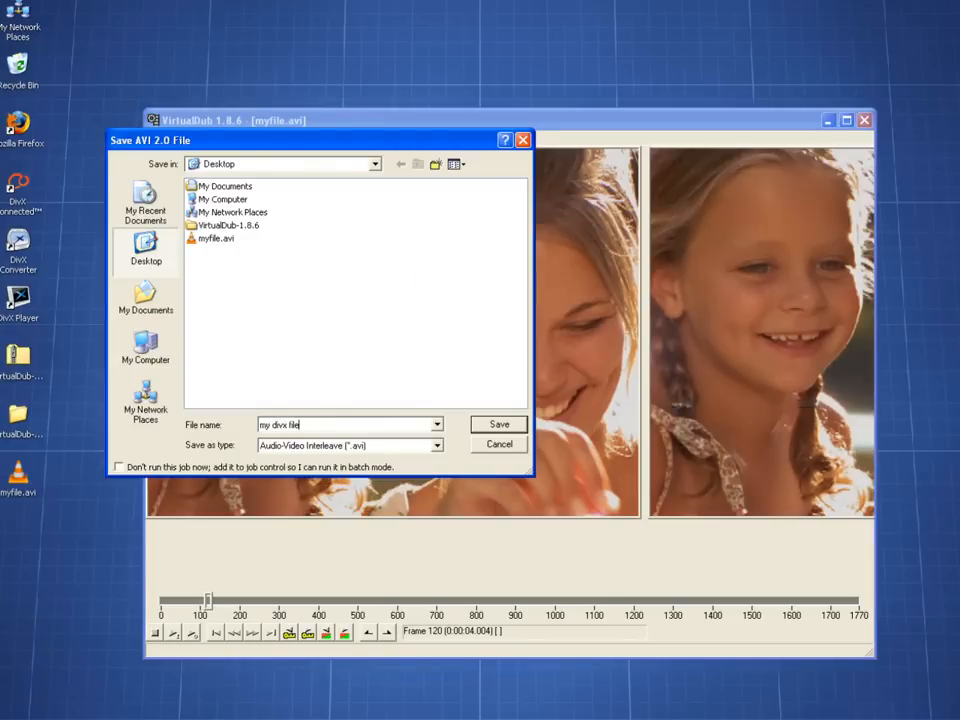
pyautogui.click(498, 424)
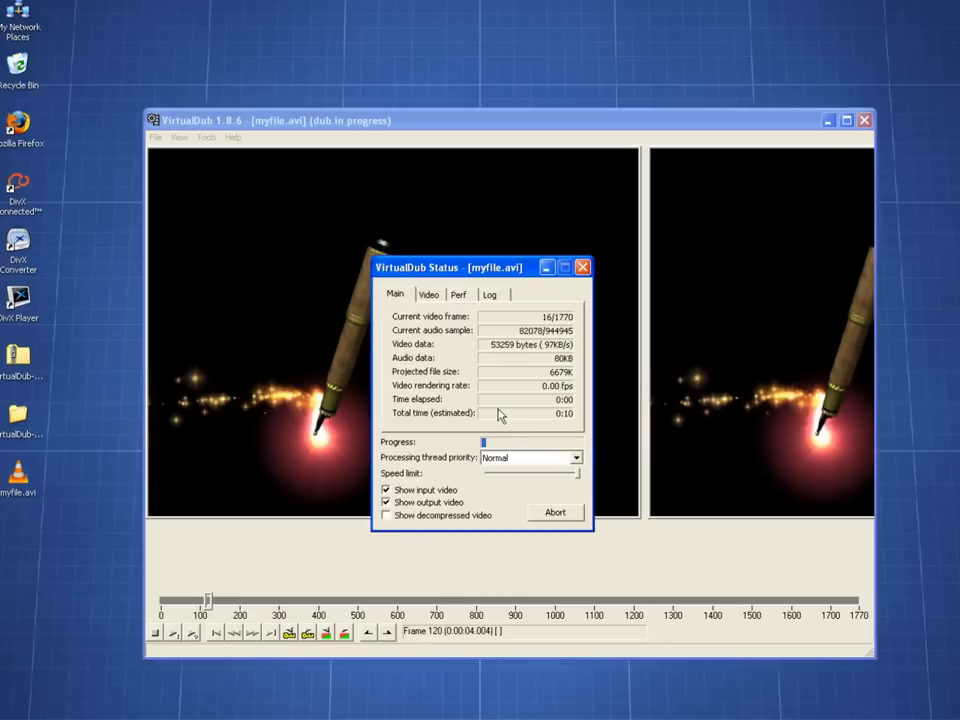